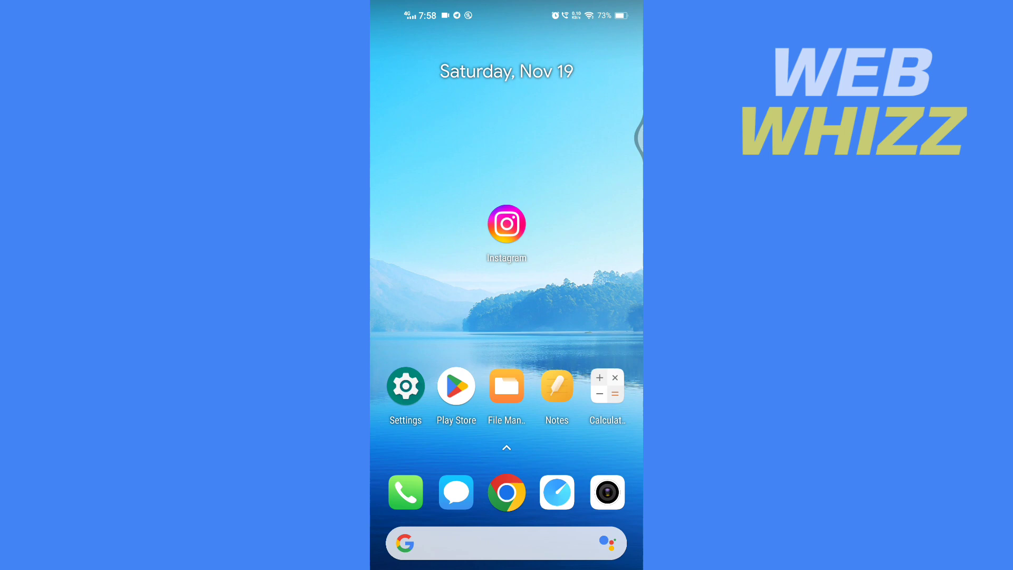
- Launch Instagram from the phone's home screen
click(506, 226)
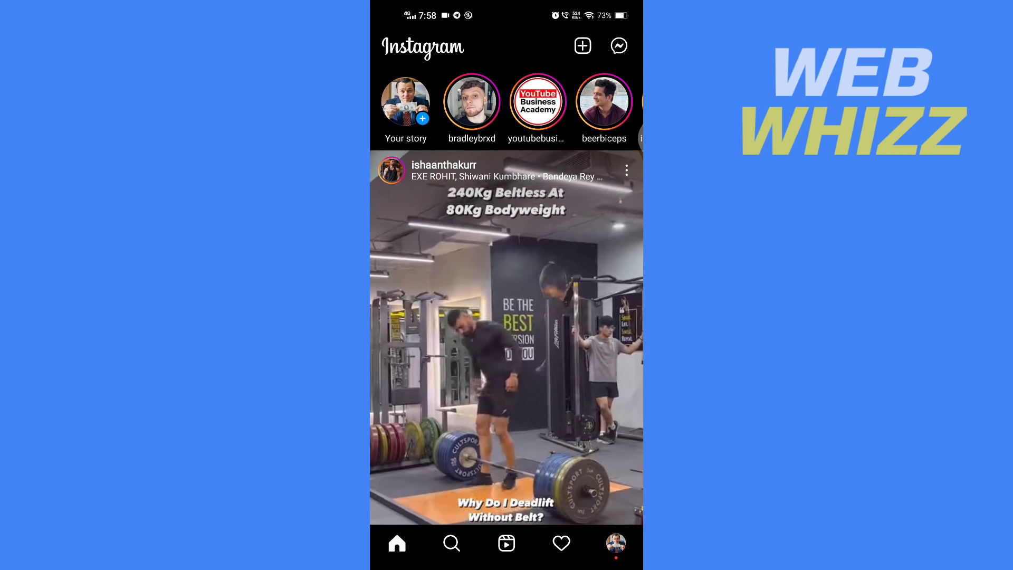
- Record a story clip of the laptop screen showing the Google page
click(581, 45)
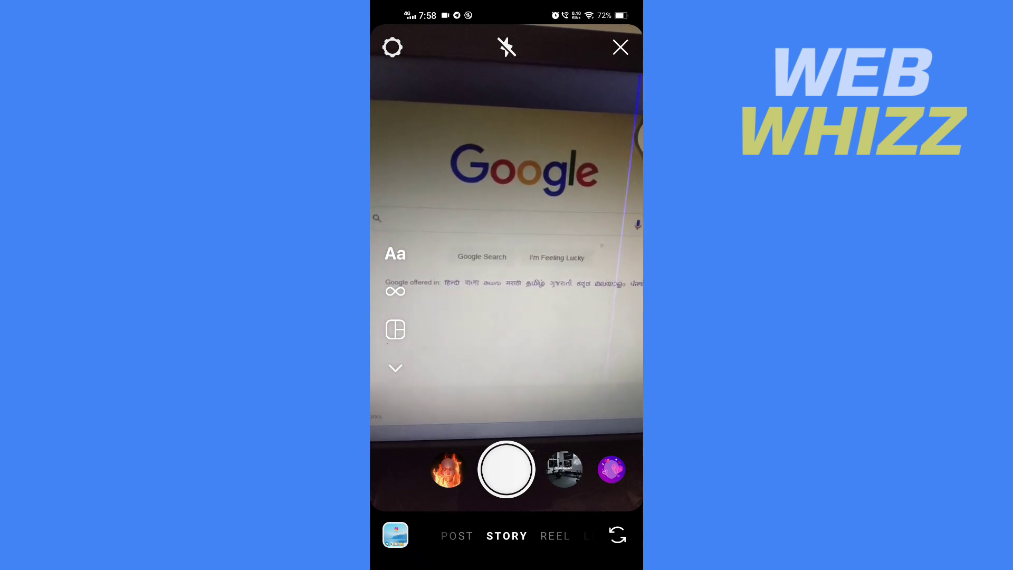
click(506, 469)
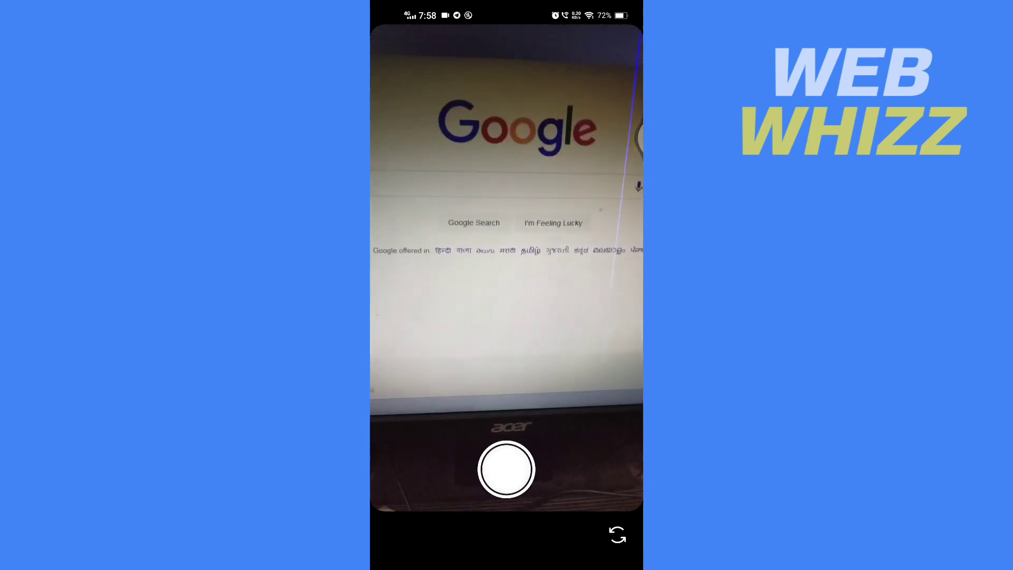
click(506, 469)
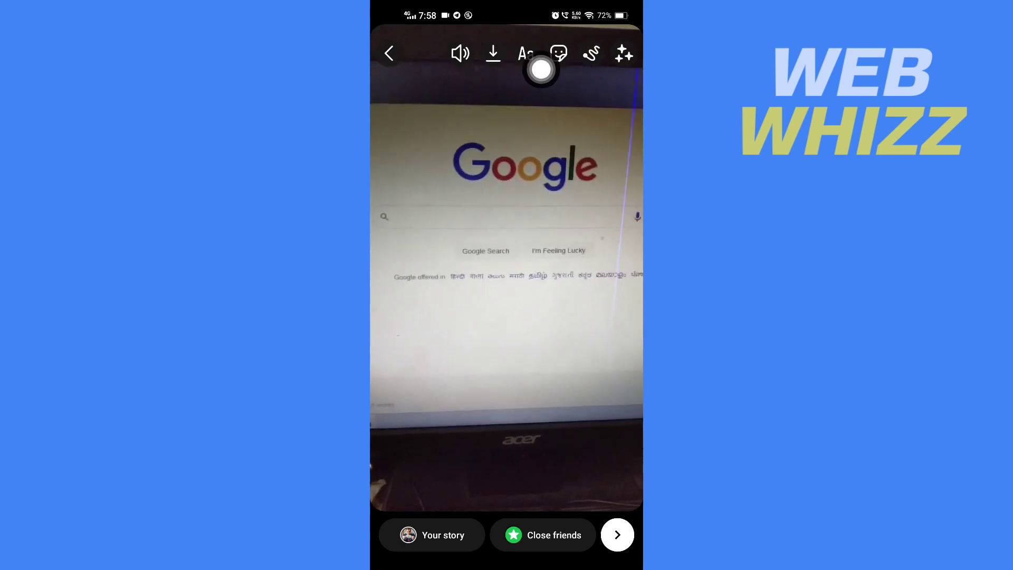
- Search GIF stickers for 'goog' and add the Google dots GIF
click(558, 53)
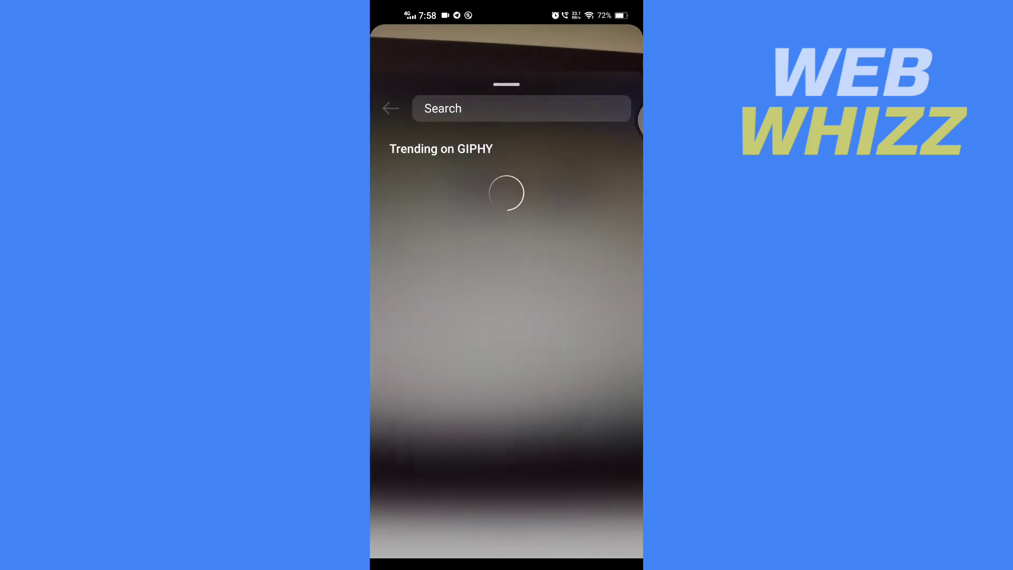
text(goog)
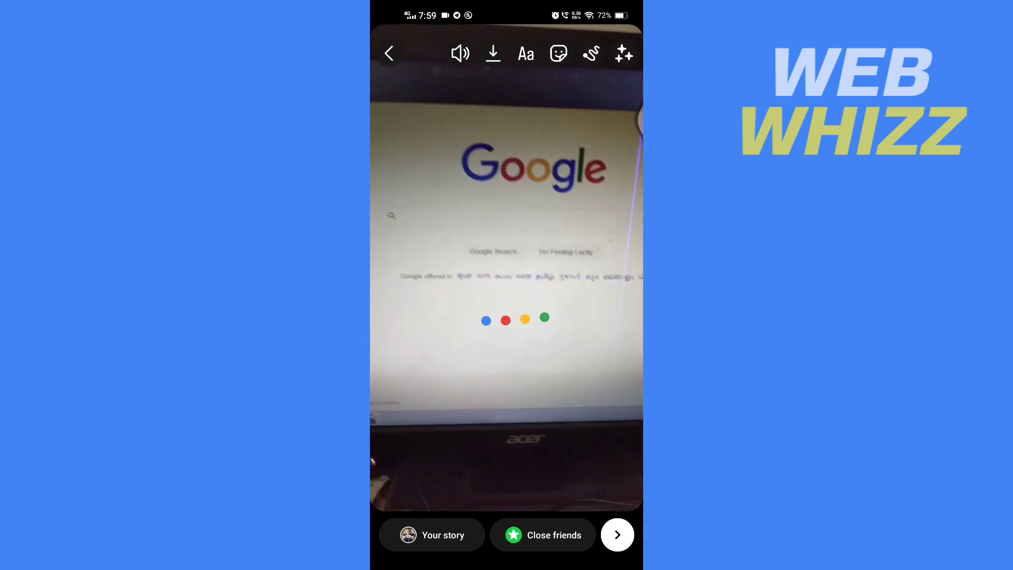
- Pin the Google GIF sticker in place on the laptop screen in the video
click(557, 53)
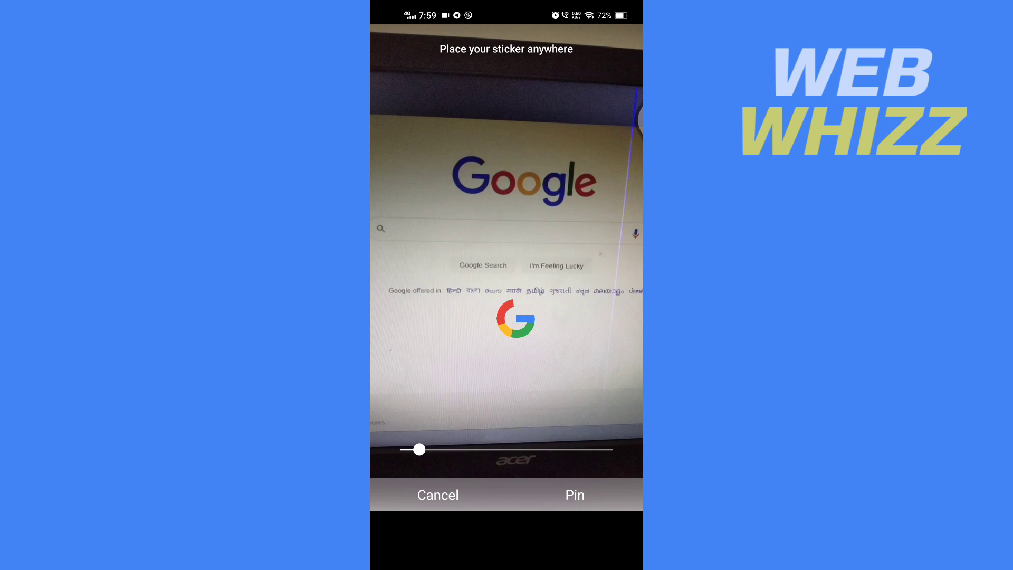
click(573, 495)
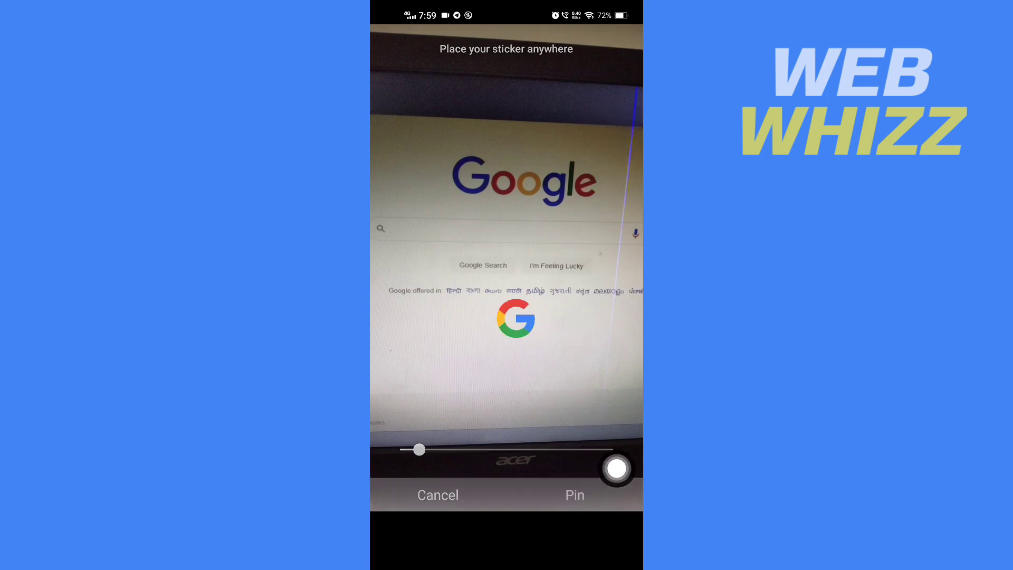
click(573, 495)
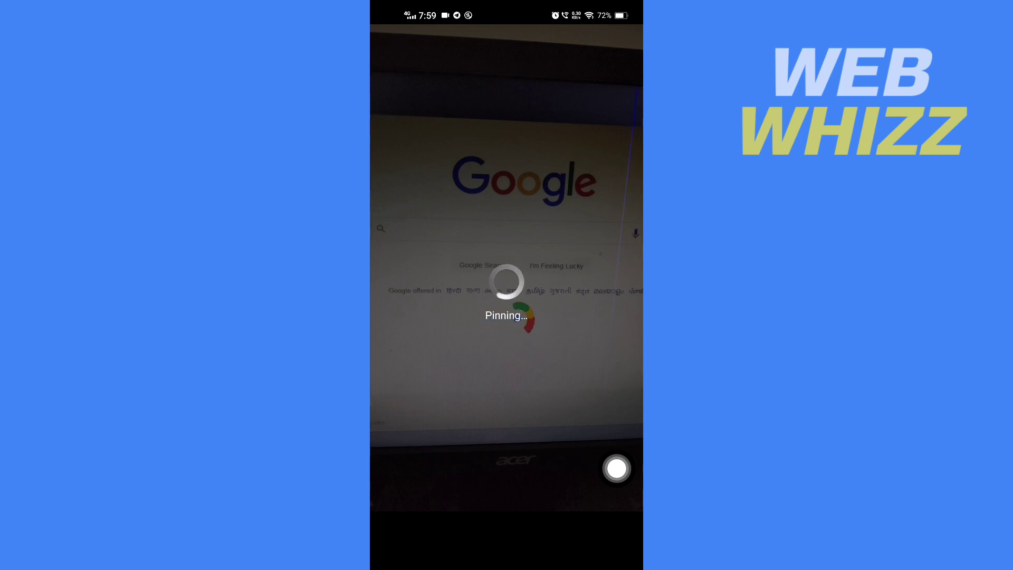